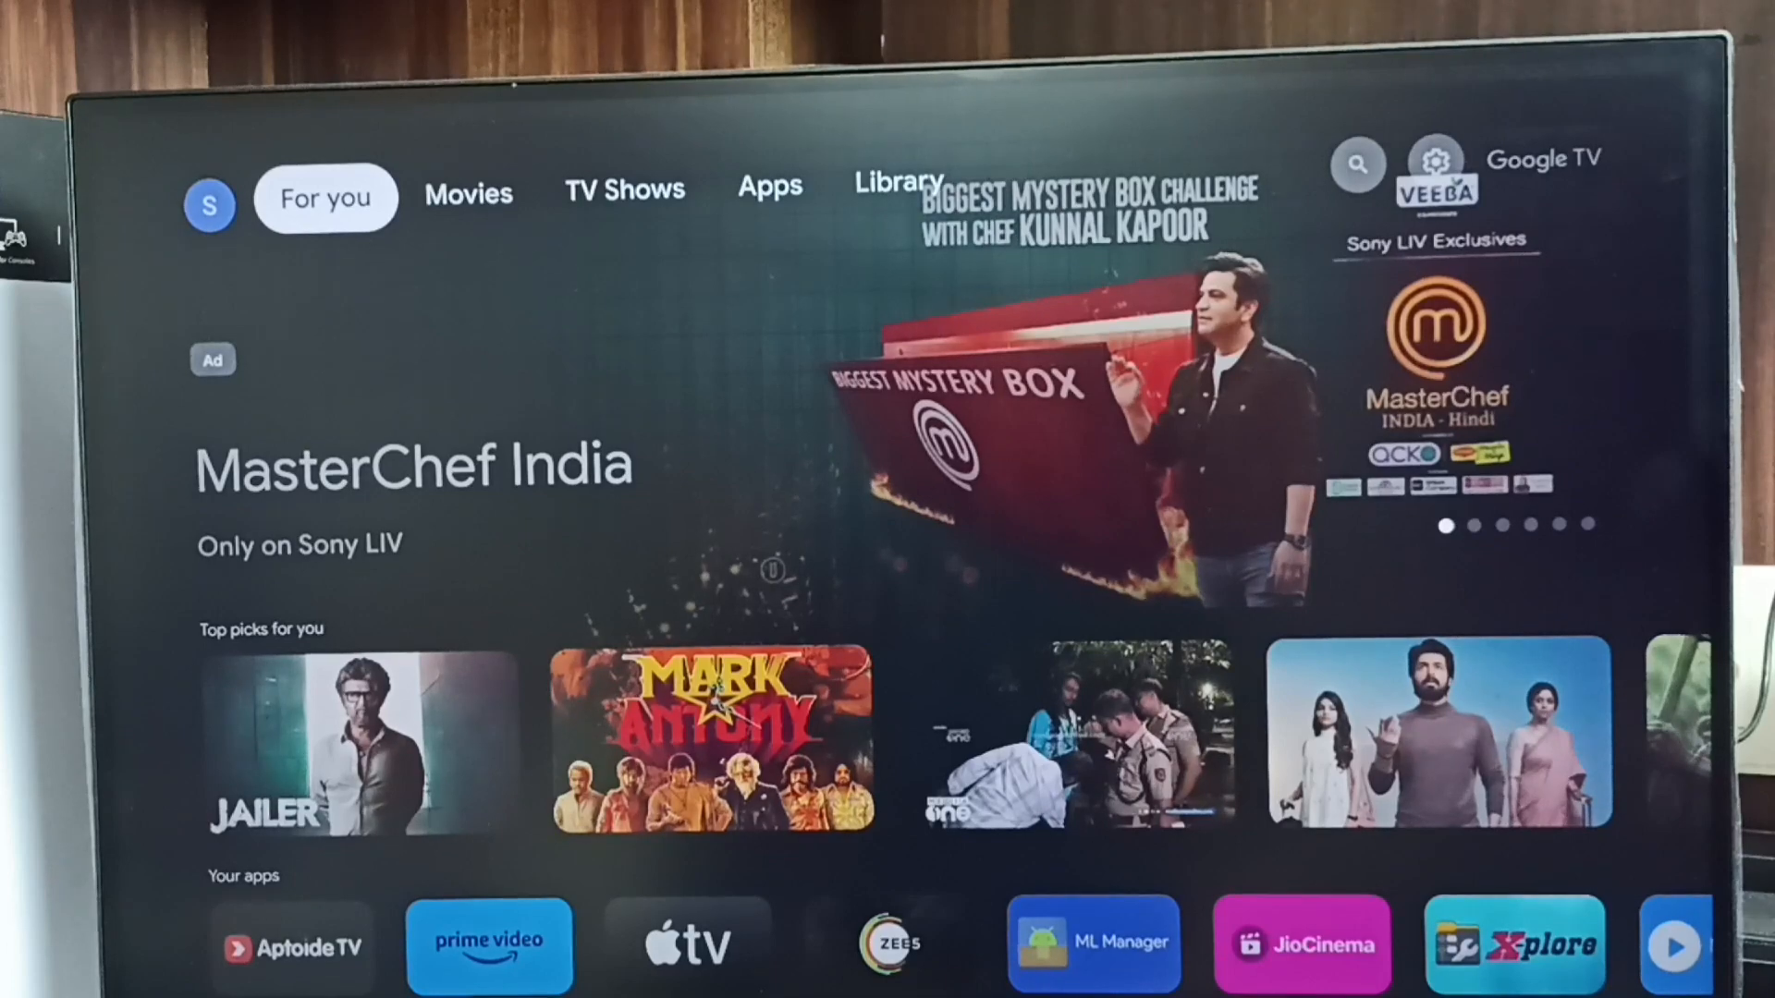
# - Move from For you to the TV shows page, then Search, then toward settings
pyautogui.click(624, 189)
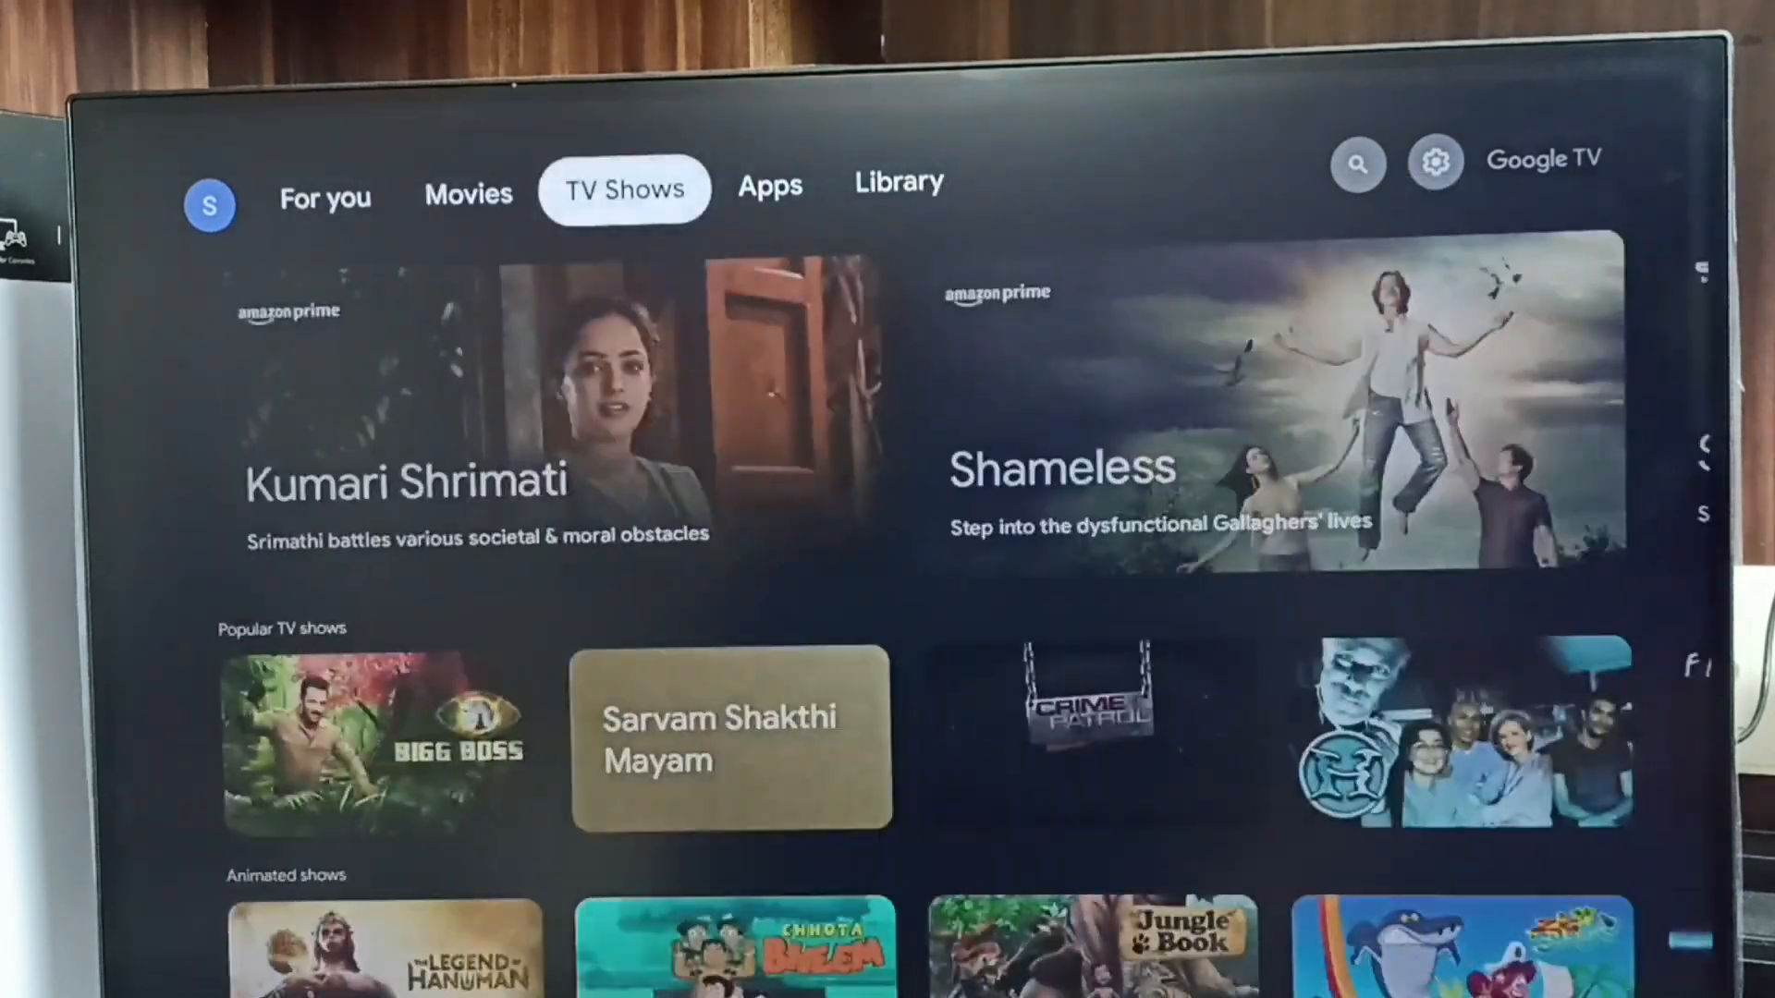
pyautogui.click(1357, 163)
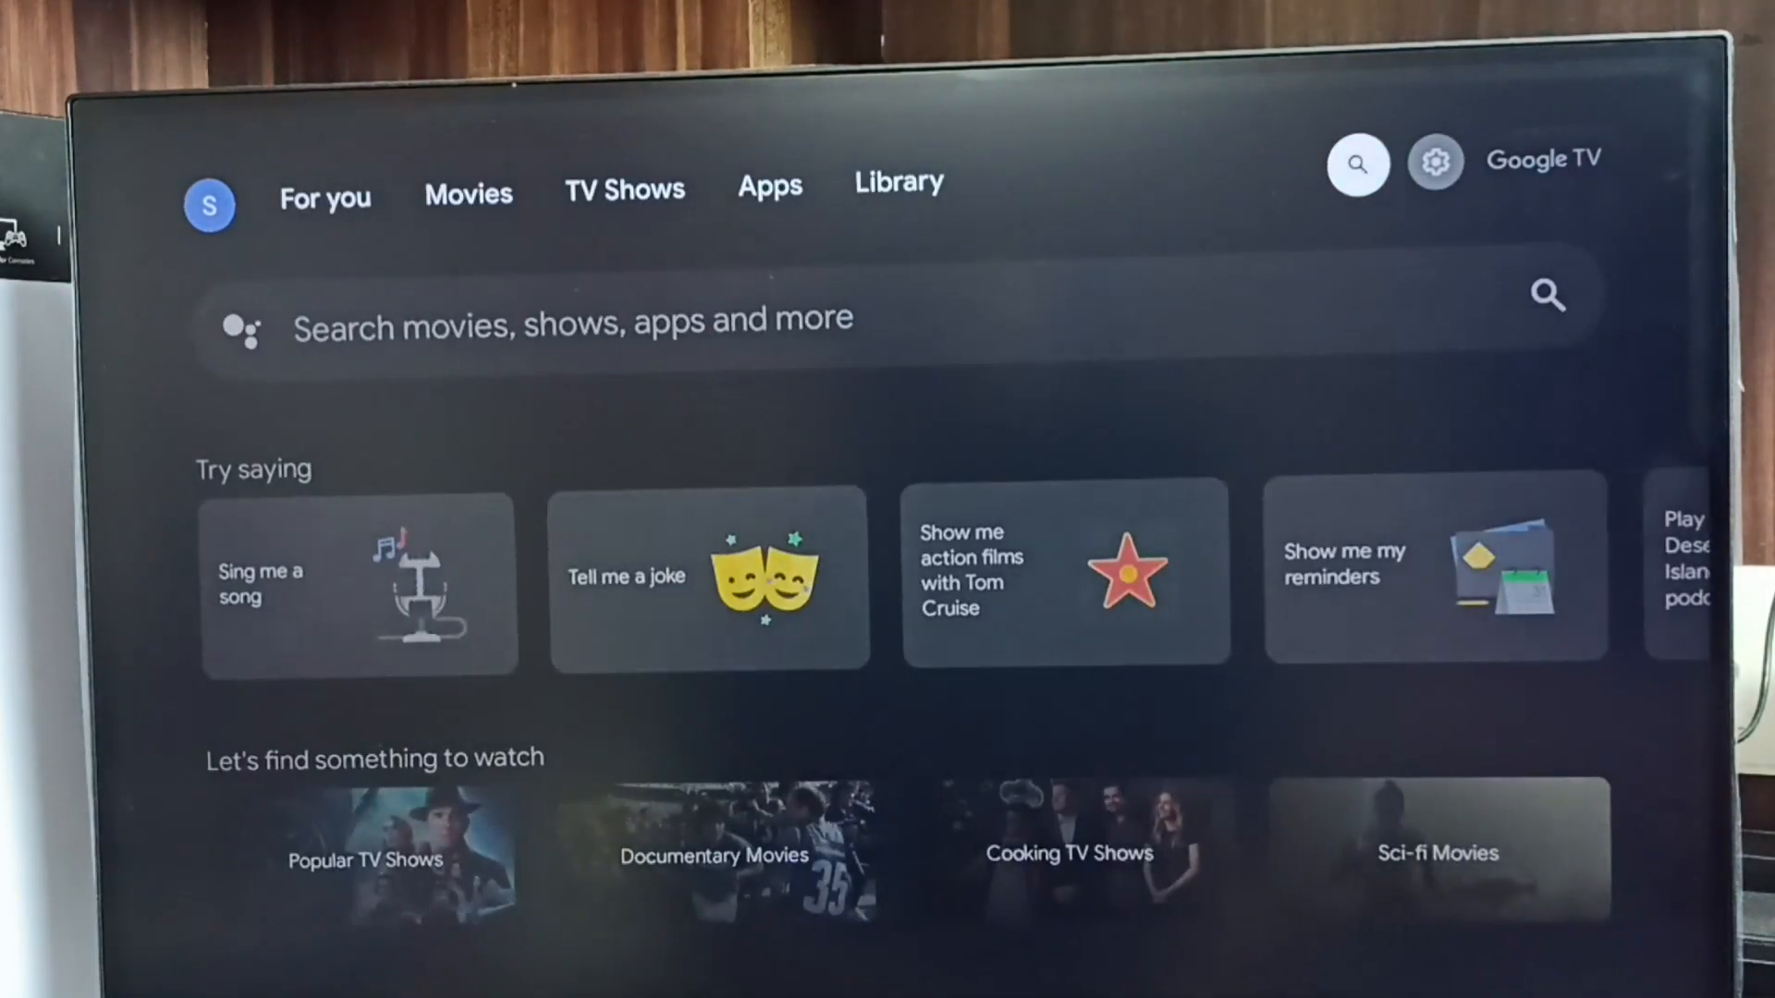
pyautogui.click(1434, 159)
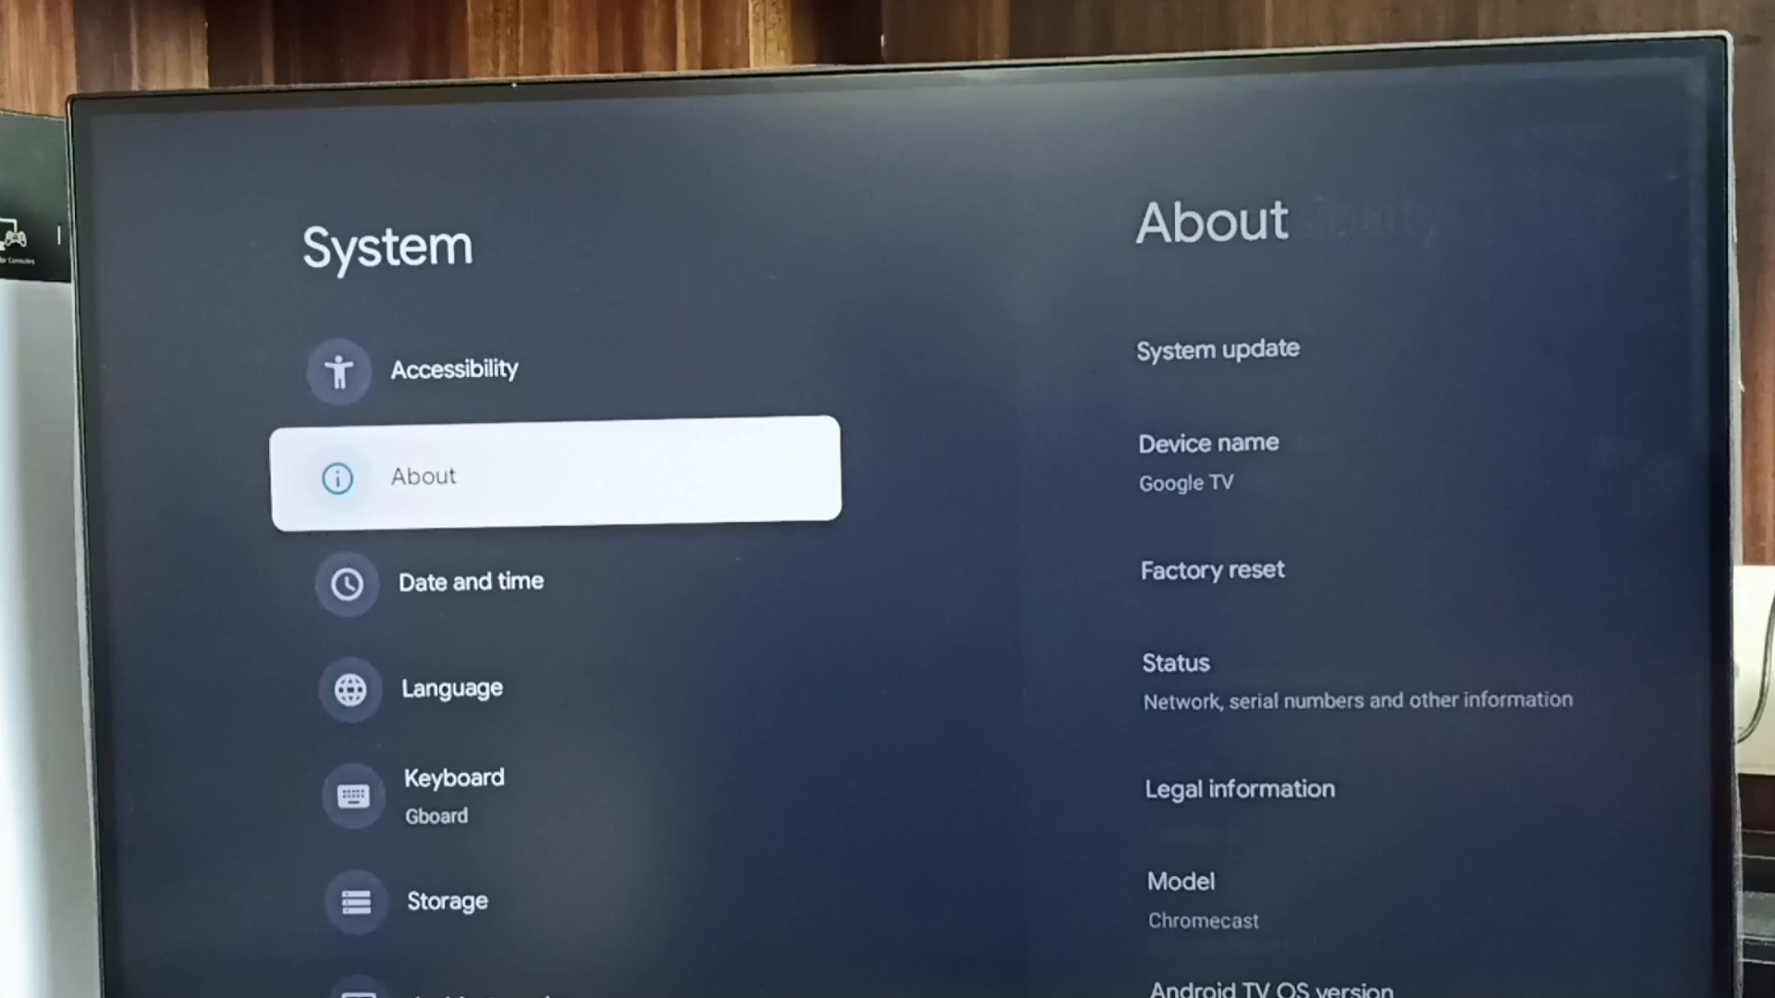
# - Open About, scroll to Android TV OS build, and tap it to unlock developer options
pyautogui.click(555, 474)
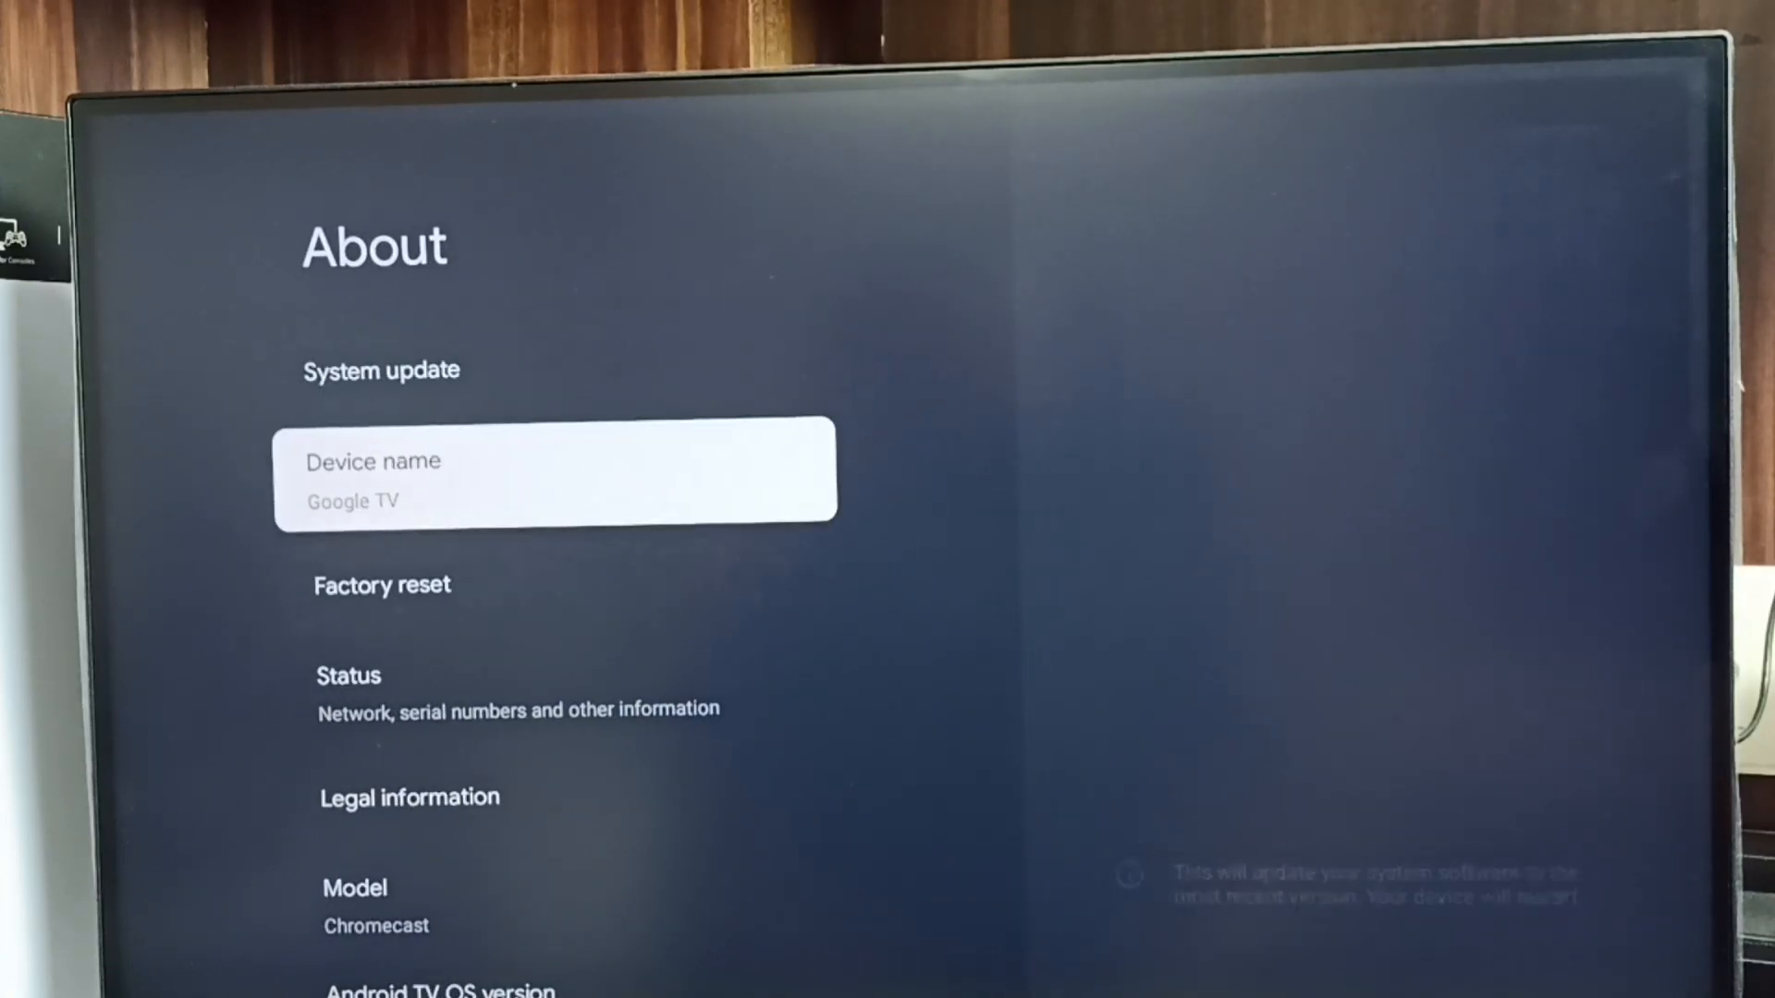
pyautogui.scroll(-3)
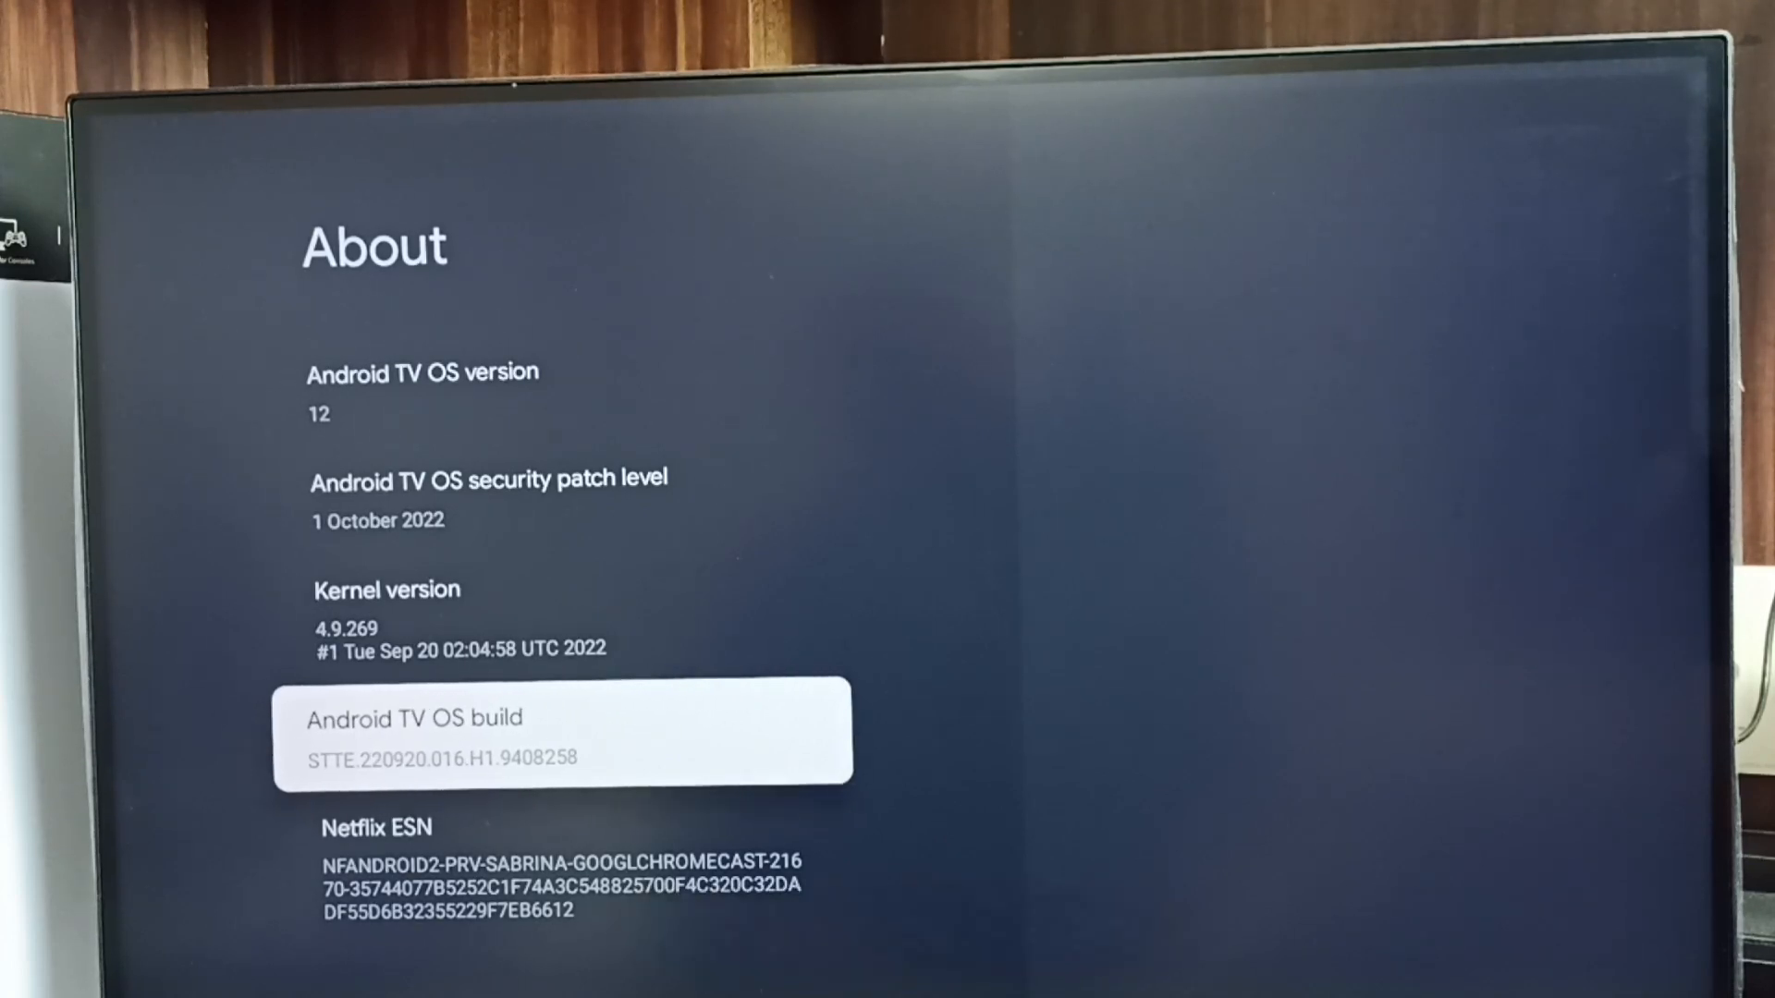
pyautogui.click(564, 731)
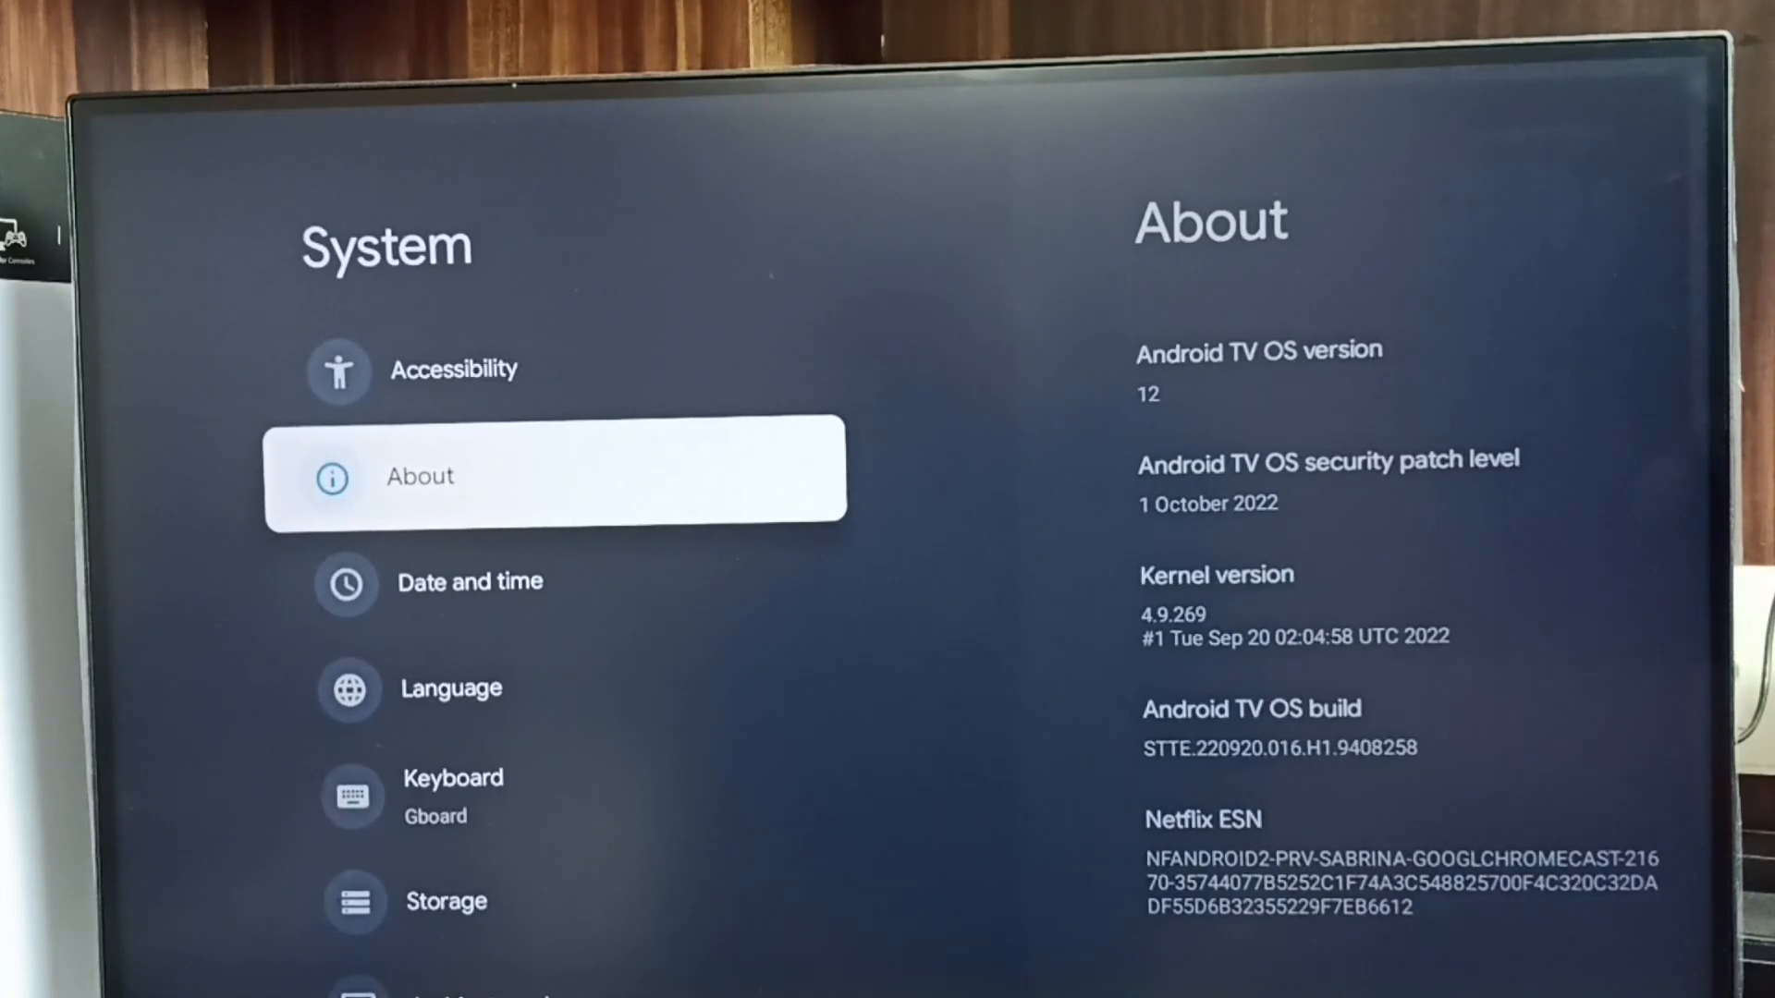
# - Open Developer options from the System list and scroll to the Debugging section
pyautogui.scroll(-3)
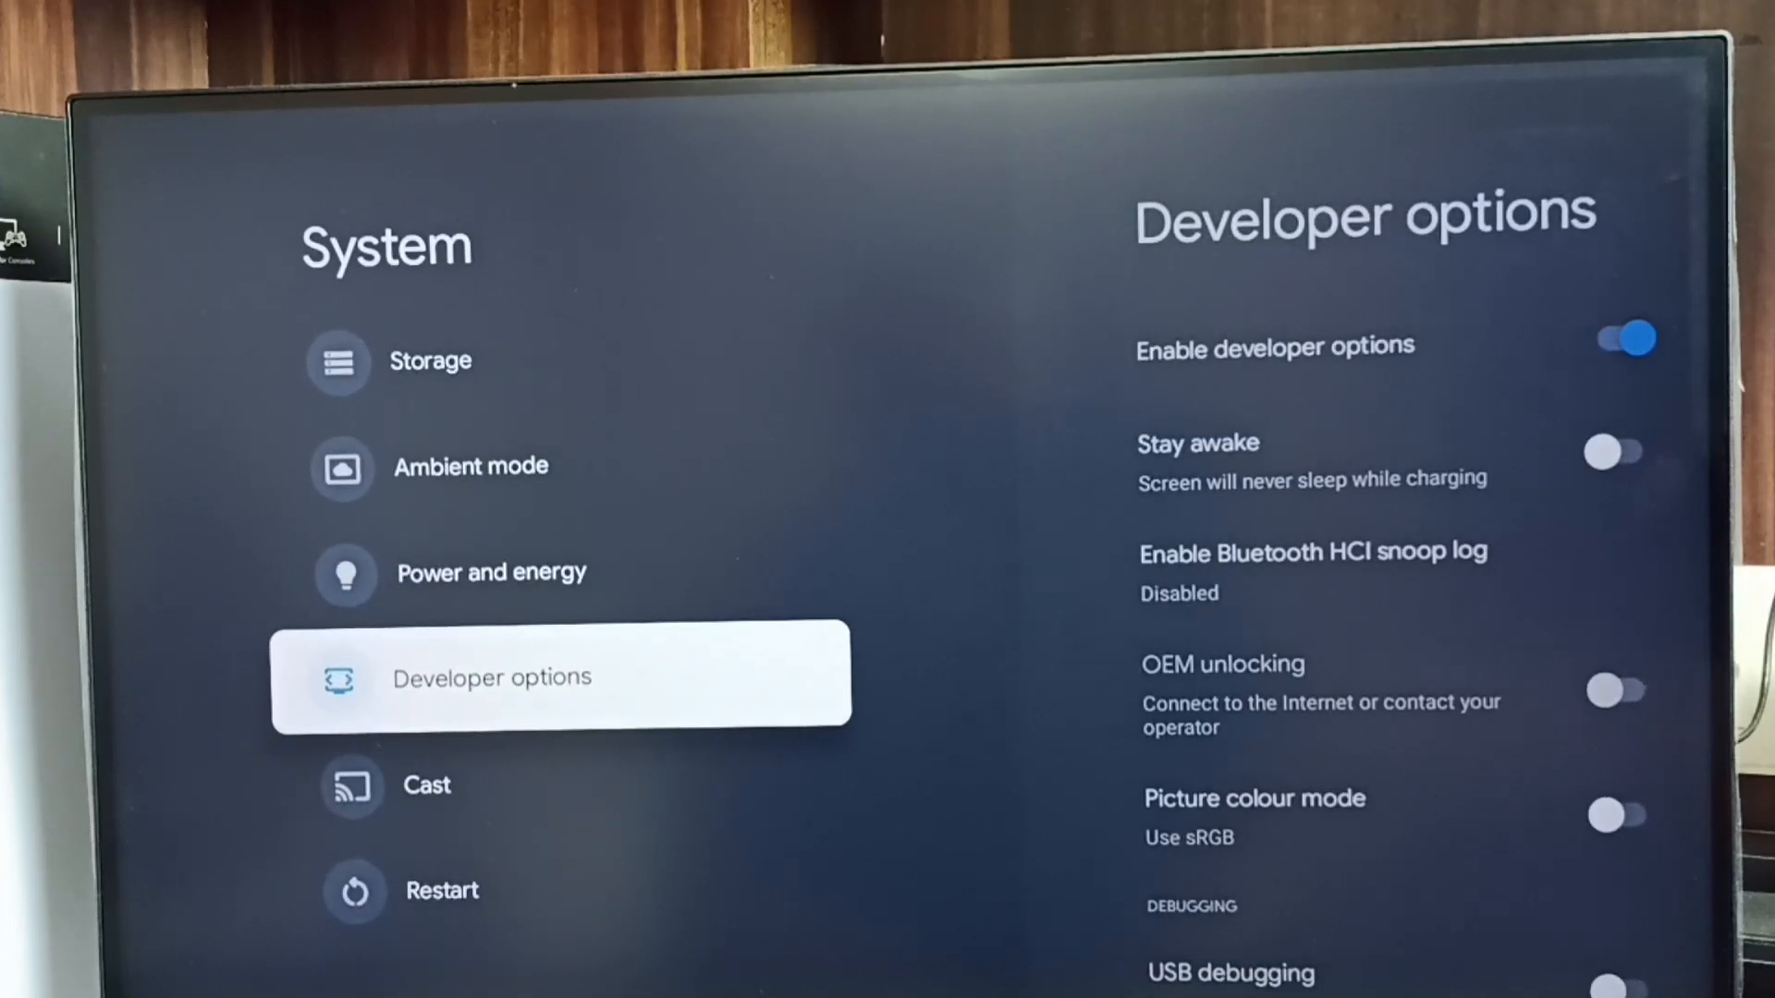
pyautogui.click(491, 677)
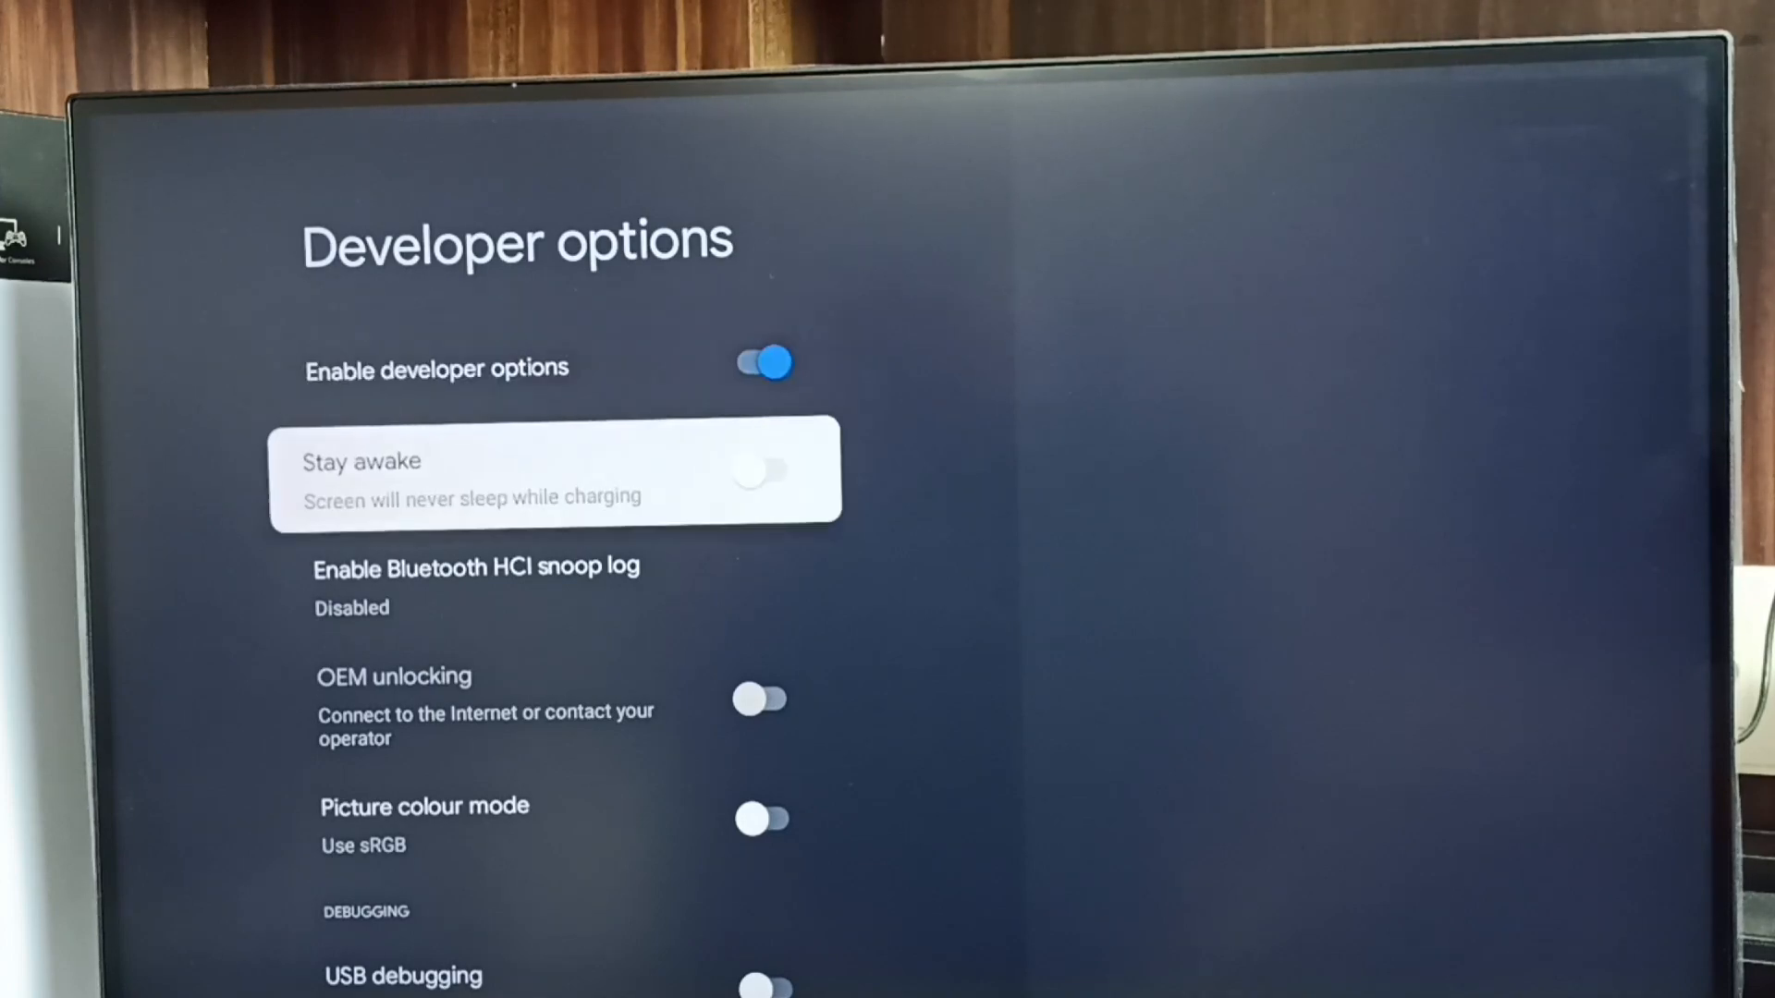
pyautogui.scroll(-3)
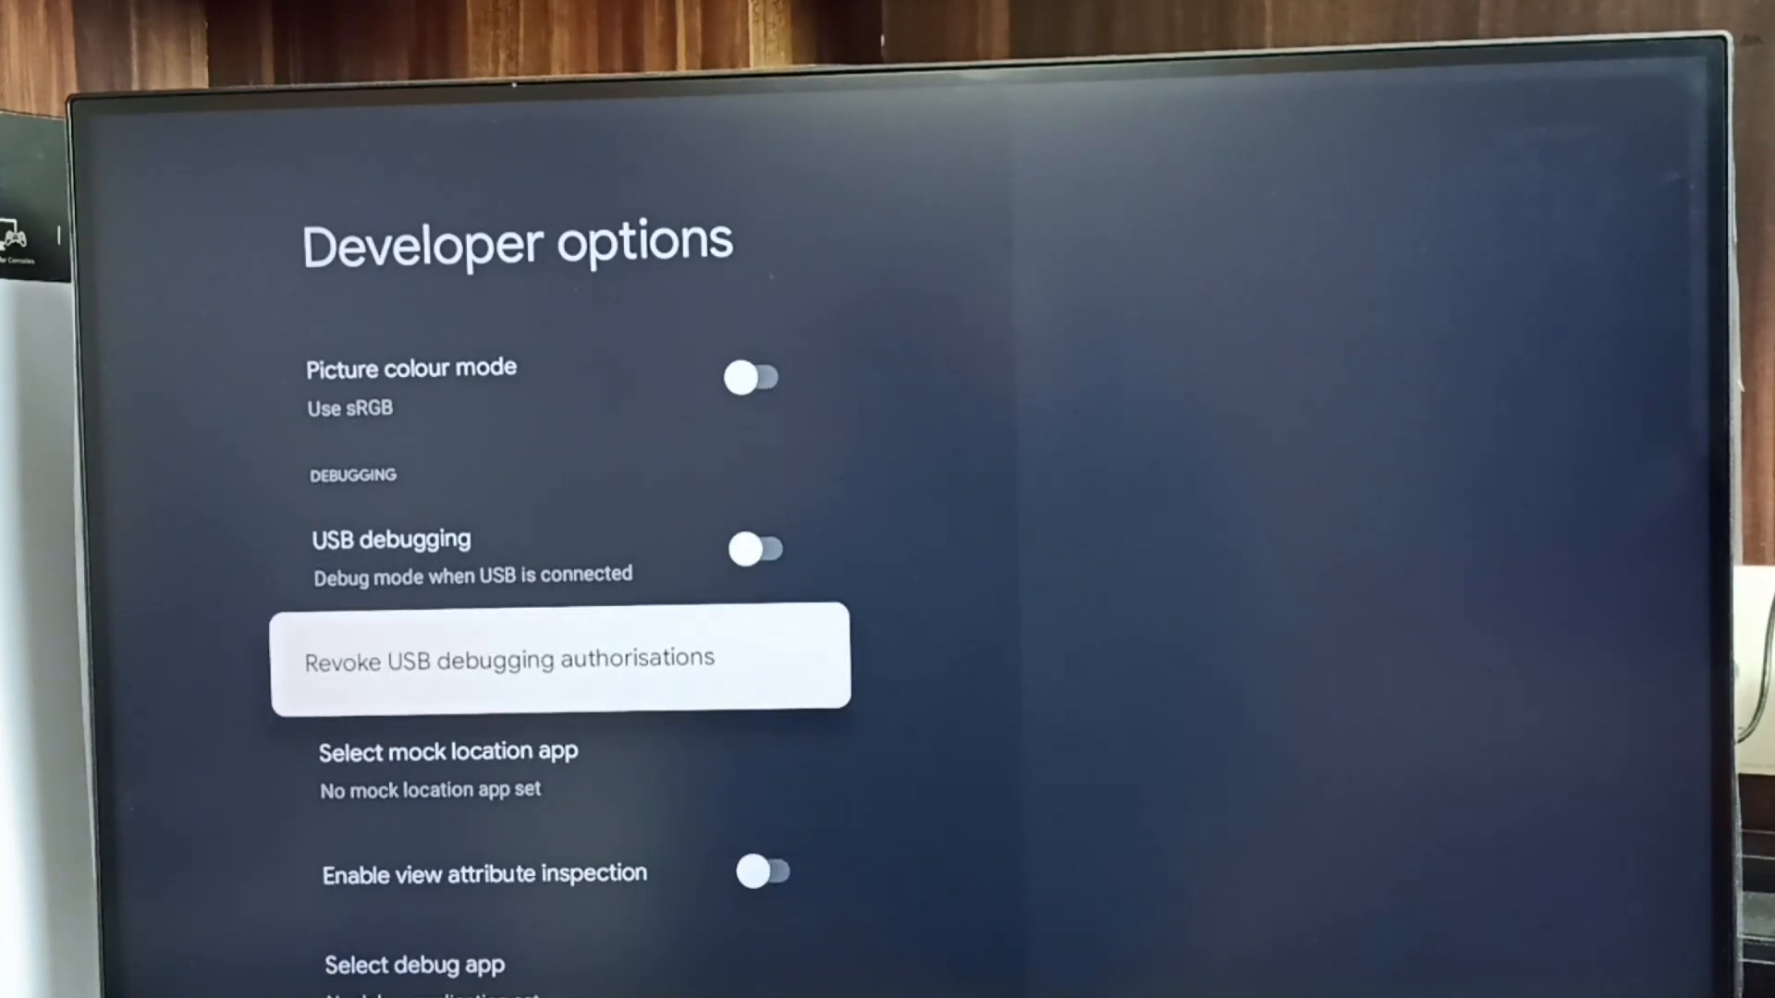
pyautogui.scroll(3)
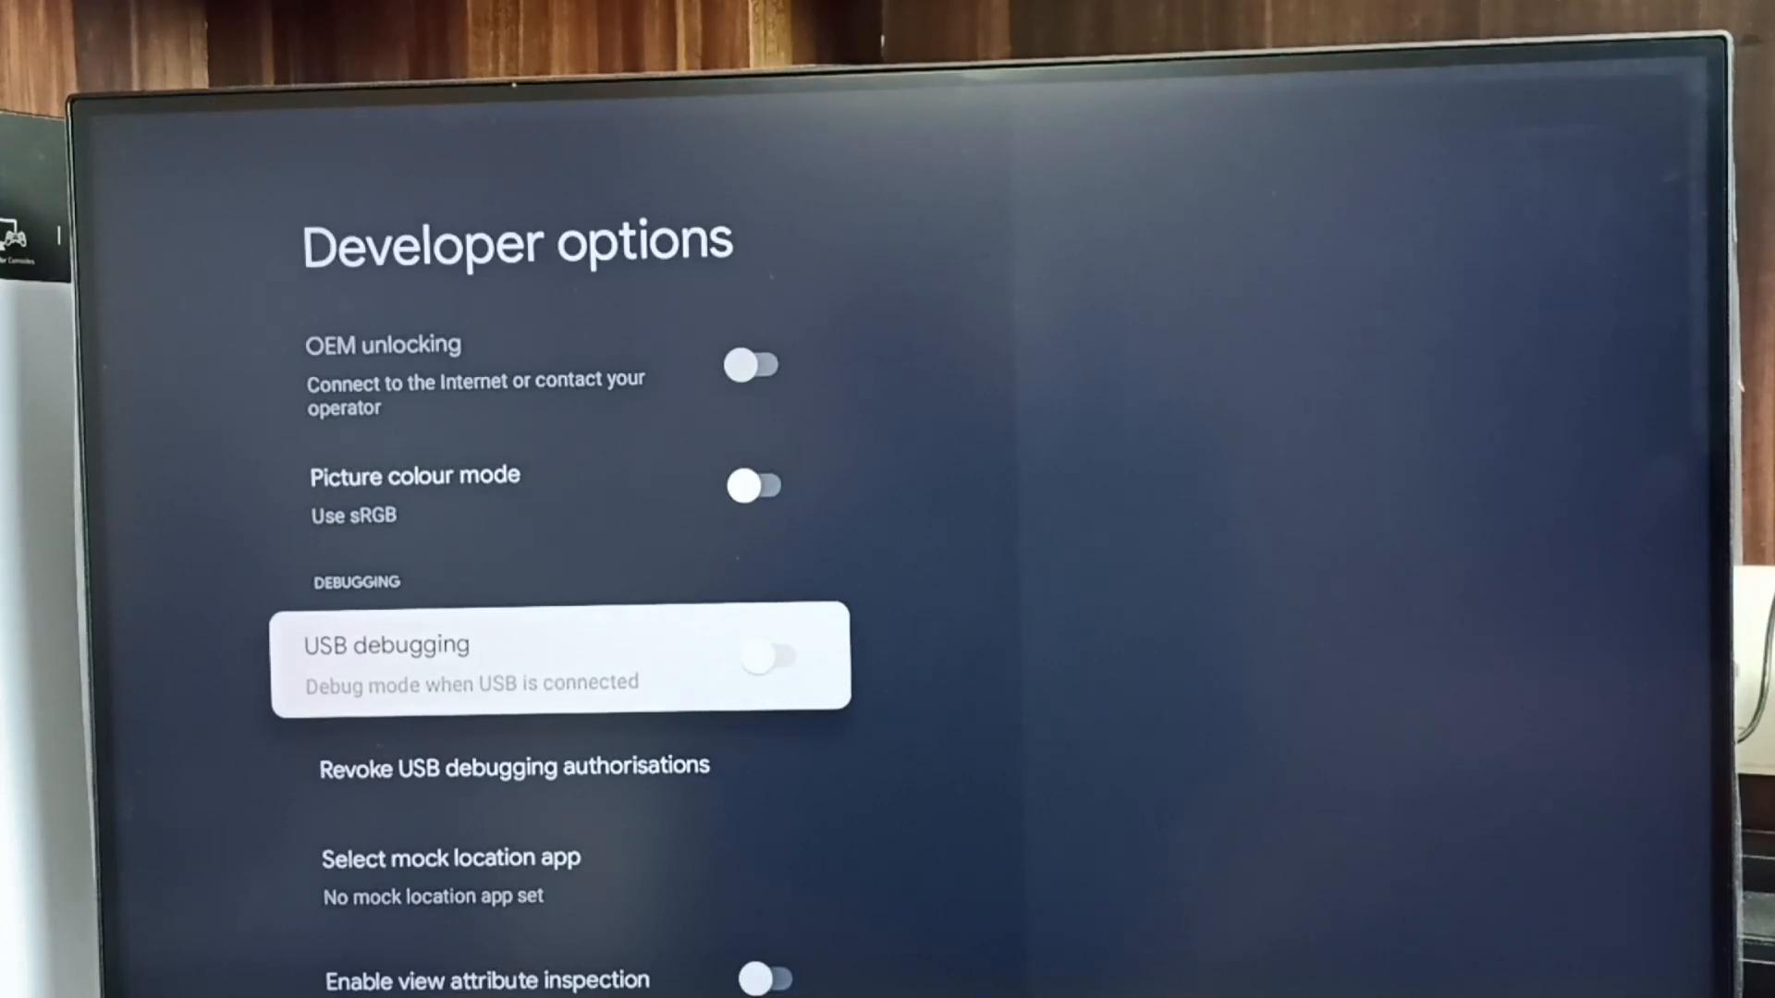
# - Toggle USB debugging on and scroll through the Developer options list
pyautogui.click(773, 657)
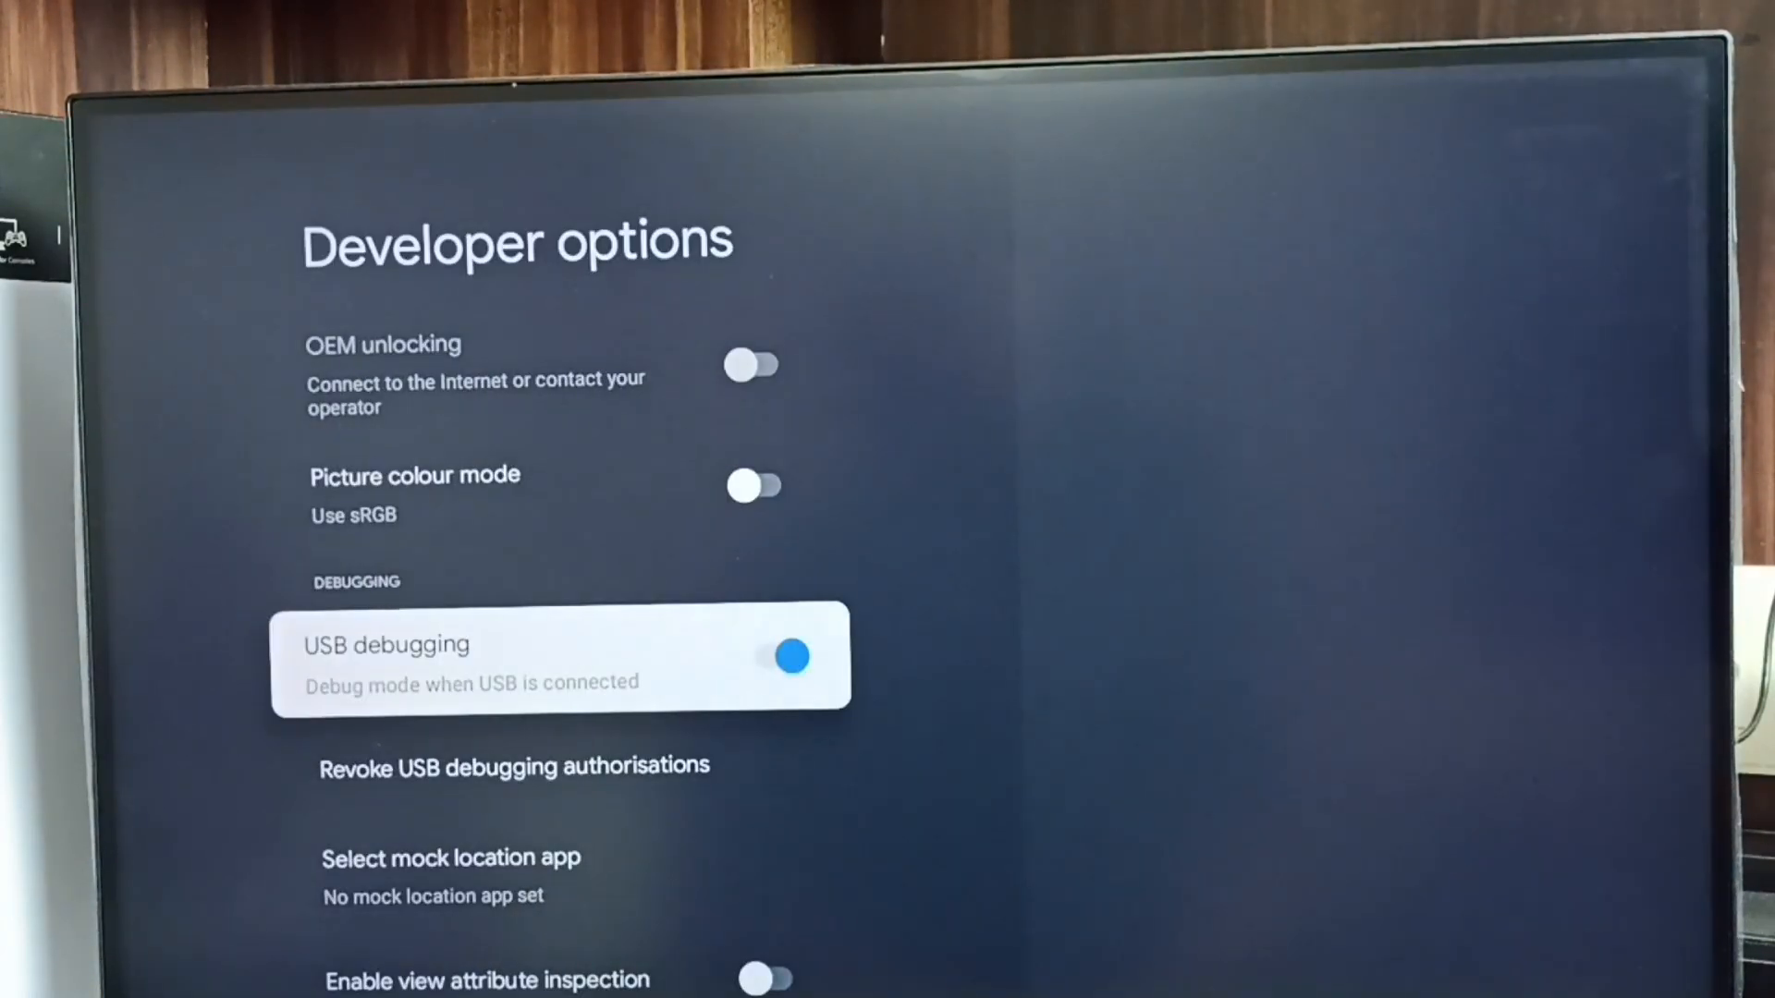
pyautogui.scroll(-3)
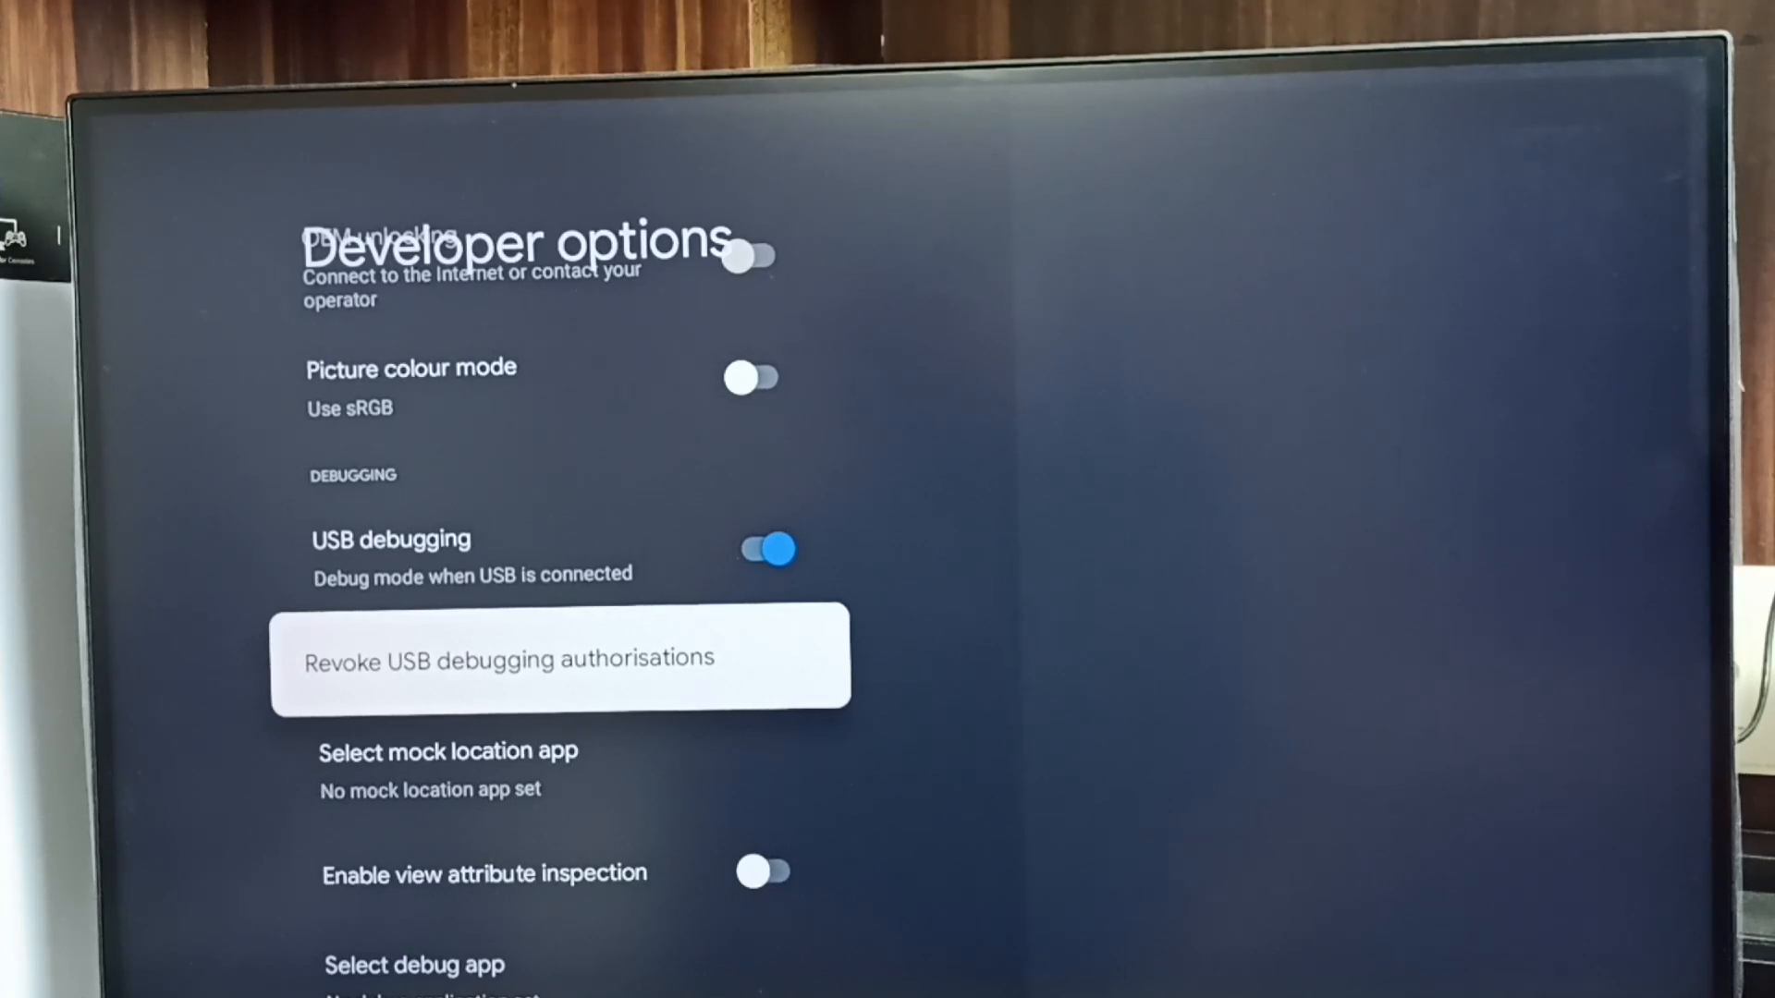
pyautogui.scroll(-3)
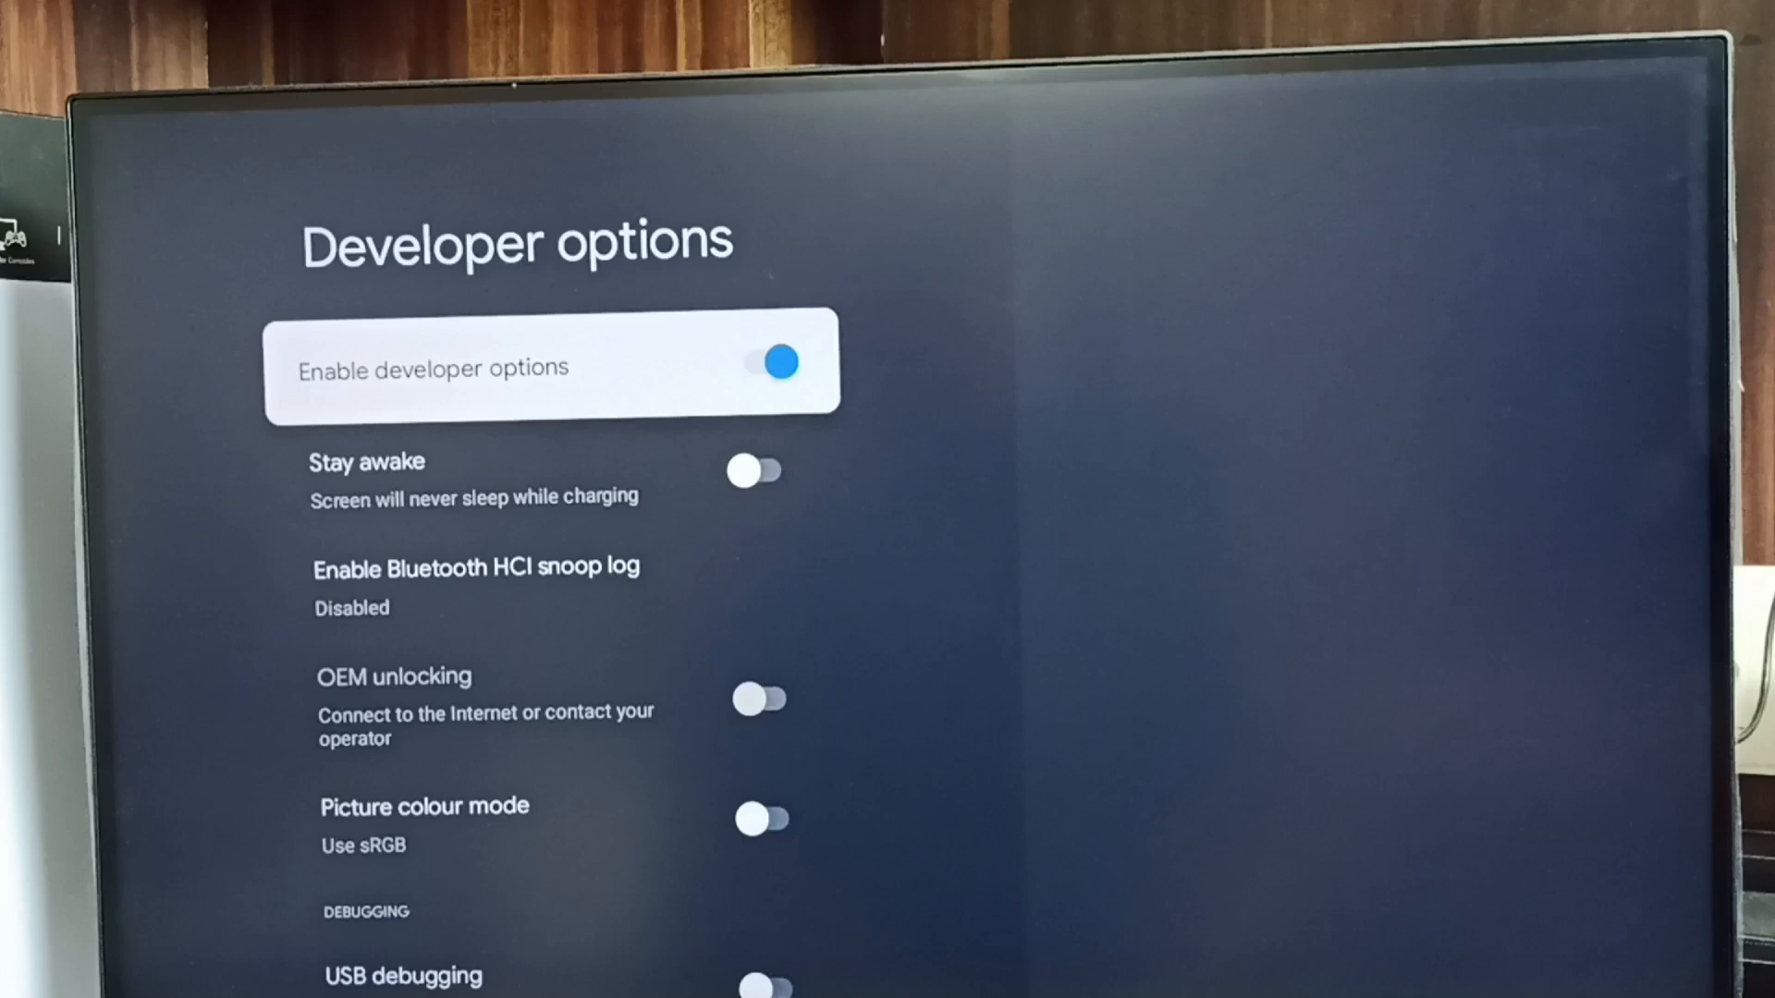
# - Switch the Enable developer options toggle off
pyautogui.click(772, 362)
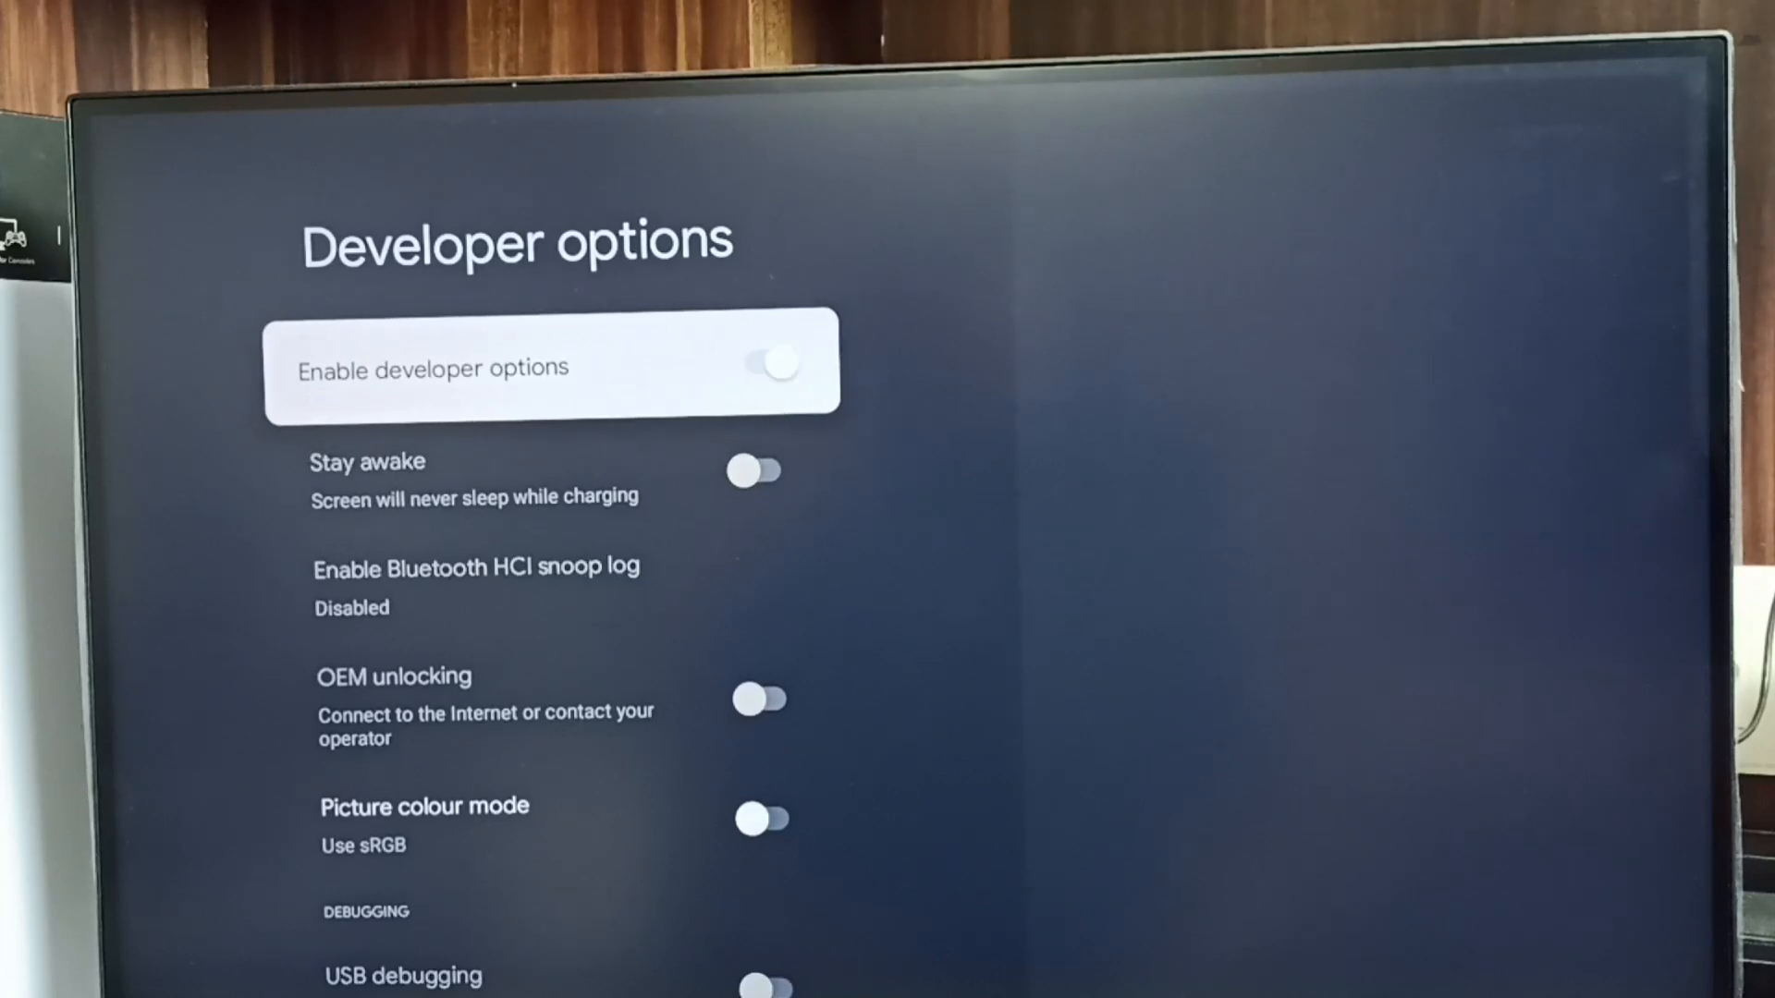
pyautogui.click(775, 363)
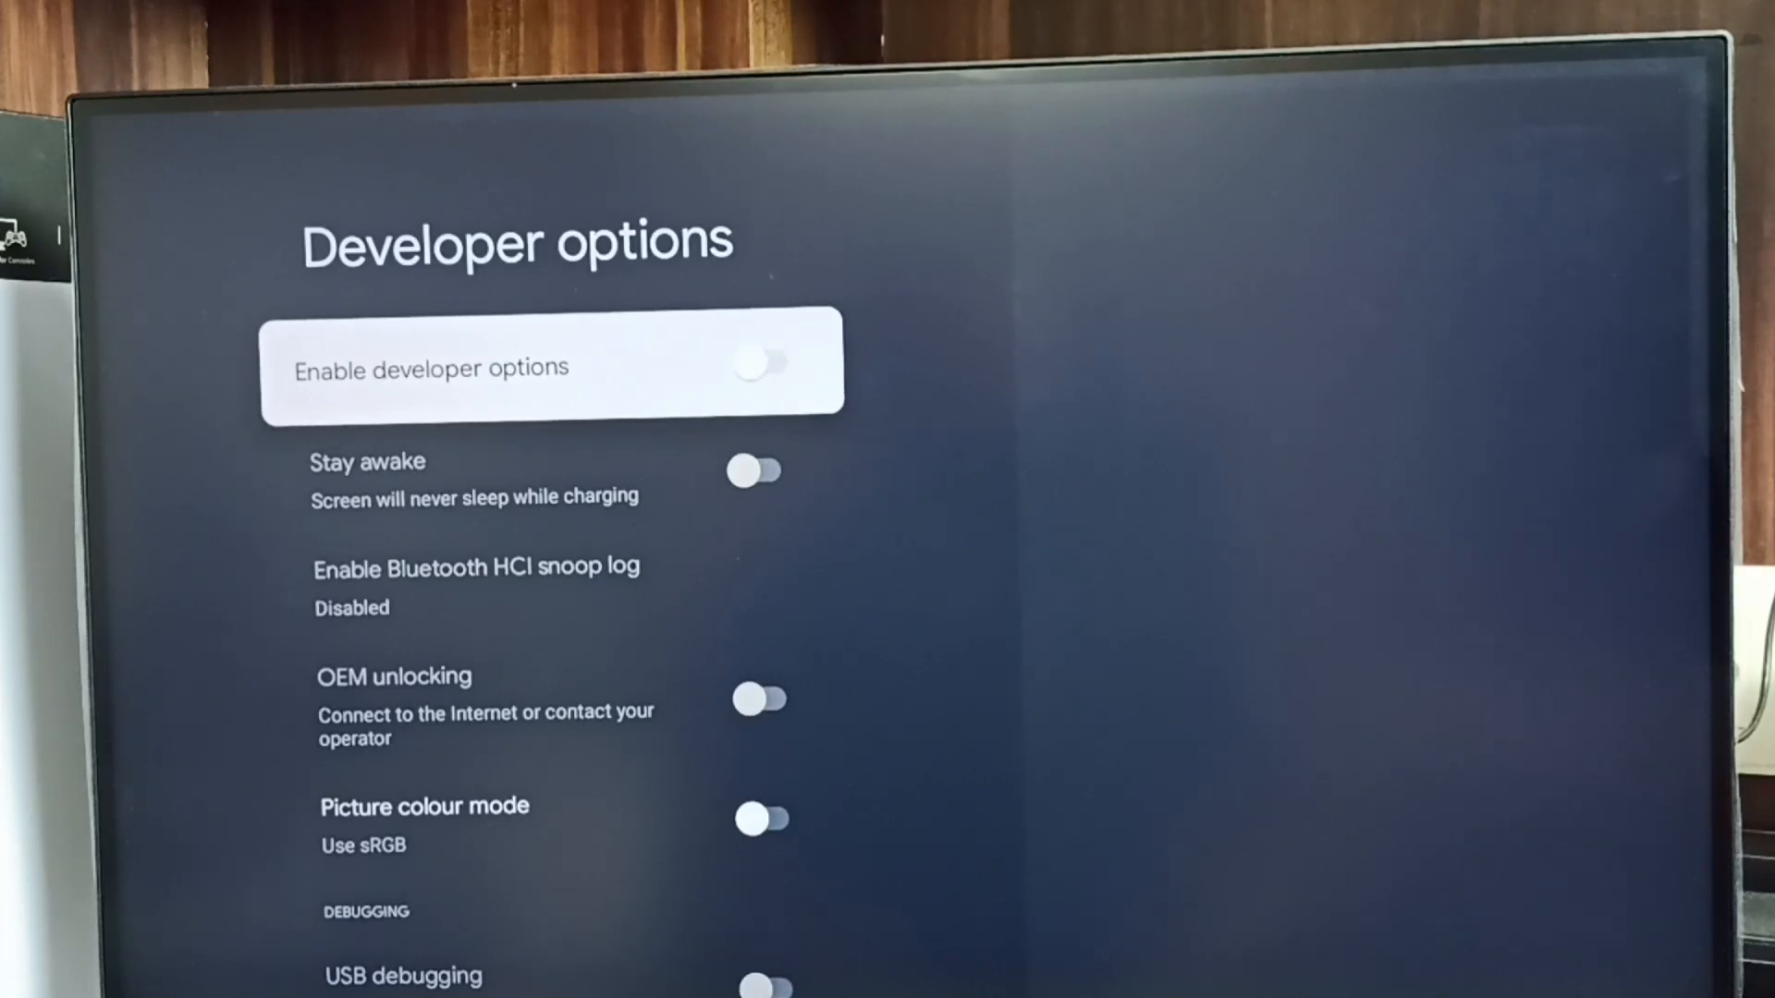